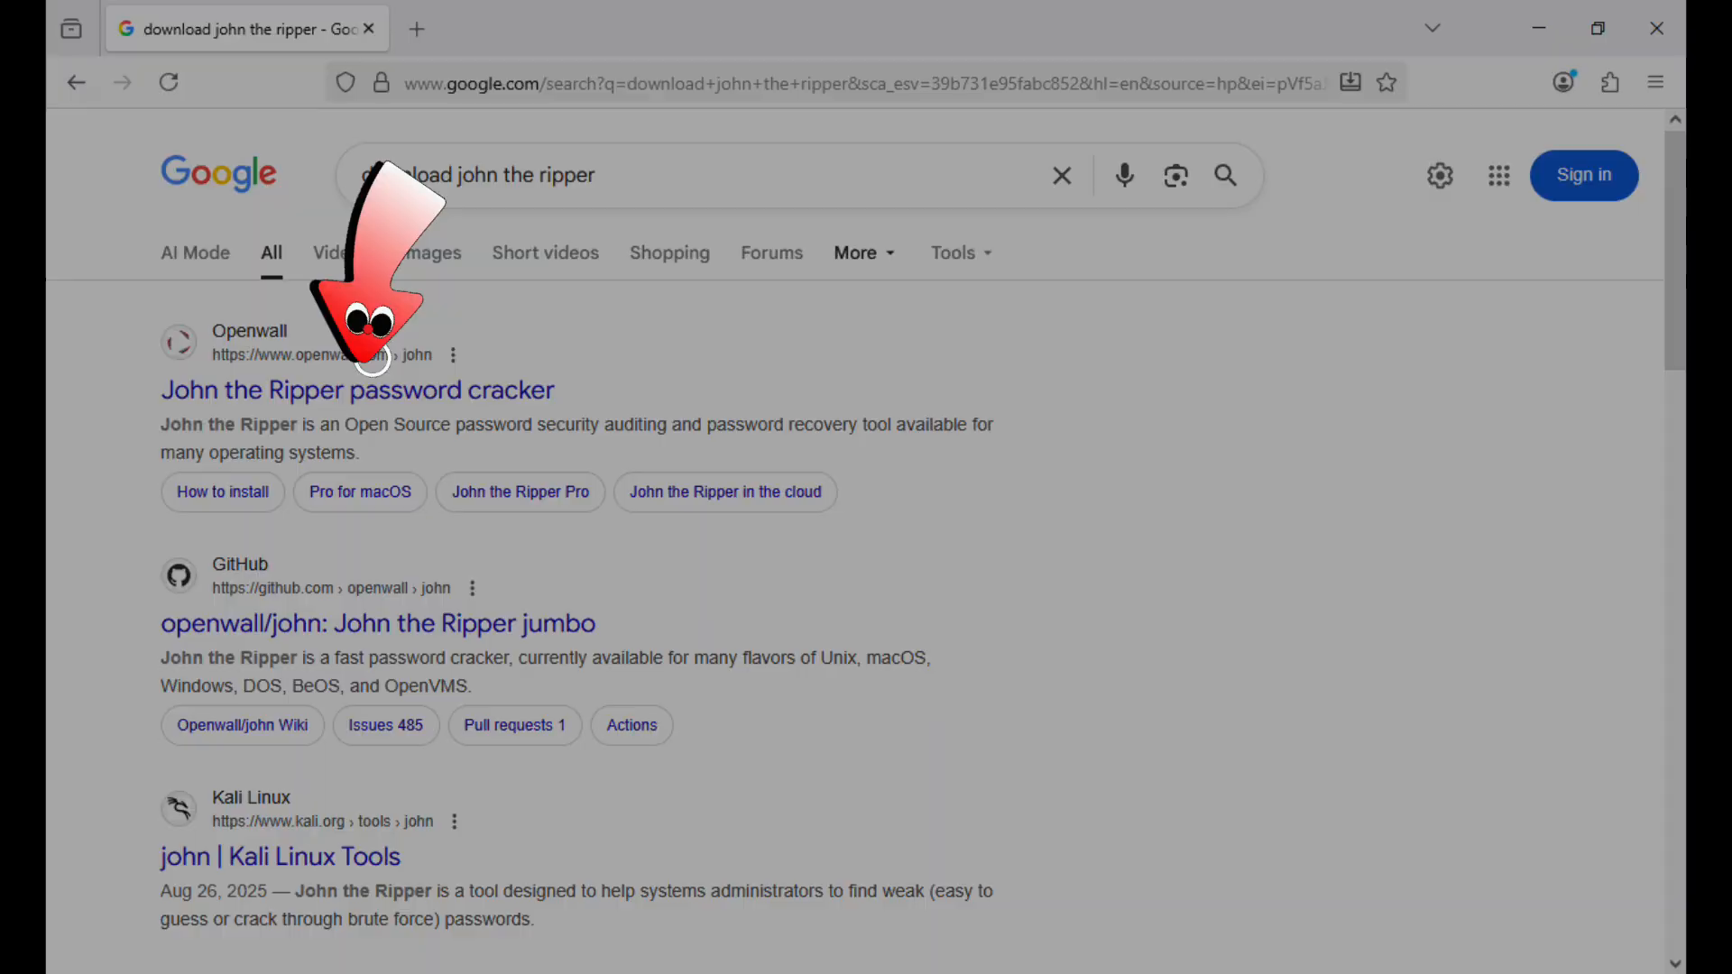
- Open the Openwall 'John the Ripper password cracker' result from the Google search
left_click(355, 389)
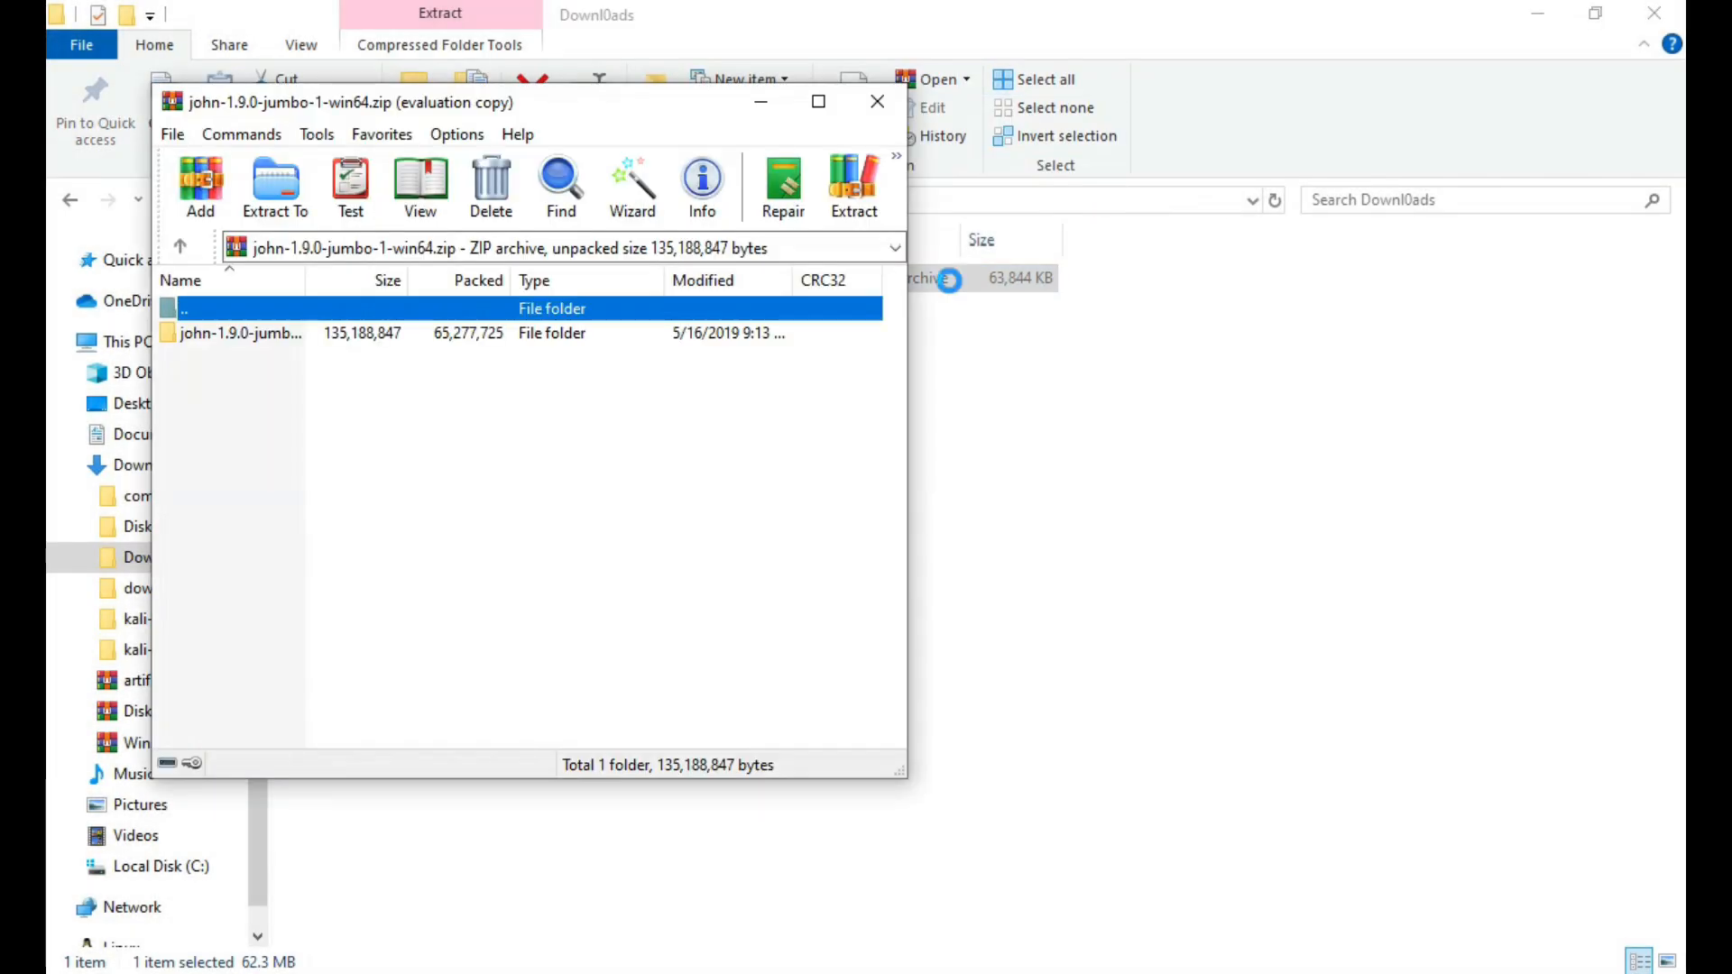
- Extract the john-1.9.0-jumbo-1-win64 folder from the archive into Downloads
left_click(852, 186)
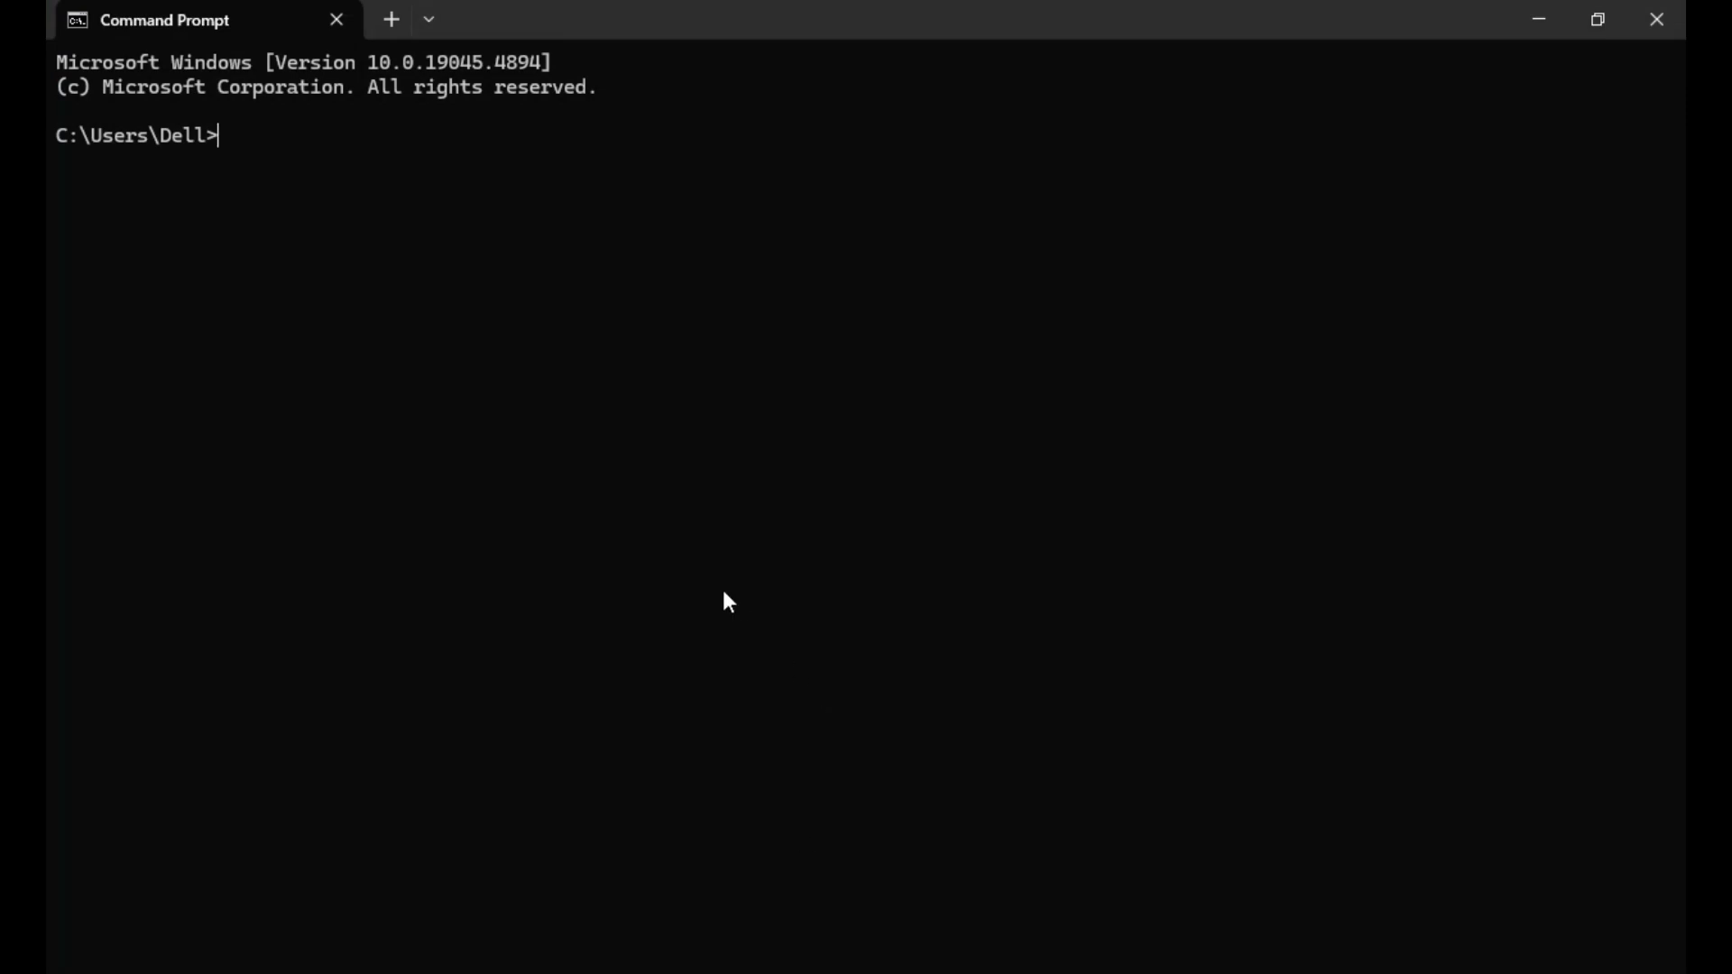
- cd into the john-1.9.0-jumbo-1-win64 run folder and print Gifter.zip's zip2john hash
type("cd")
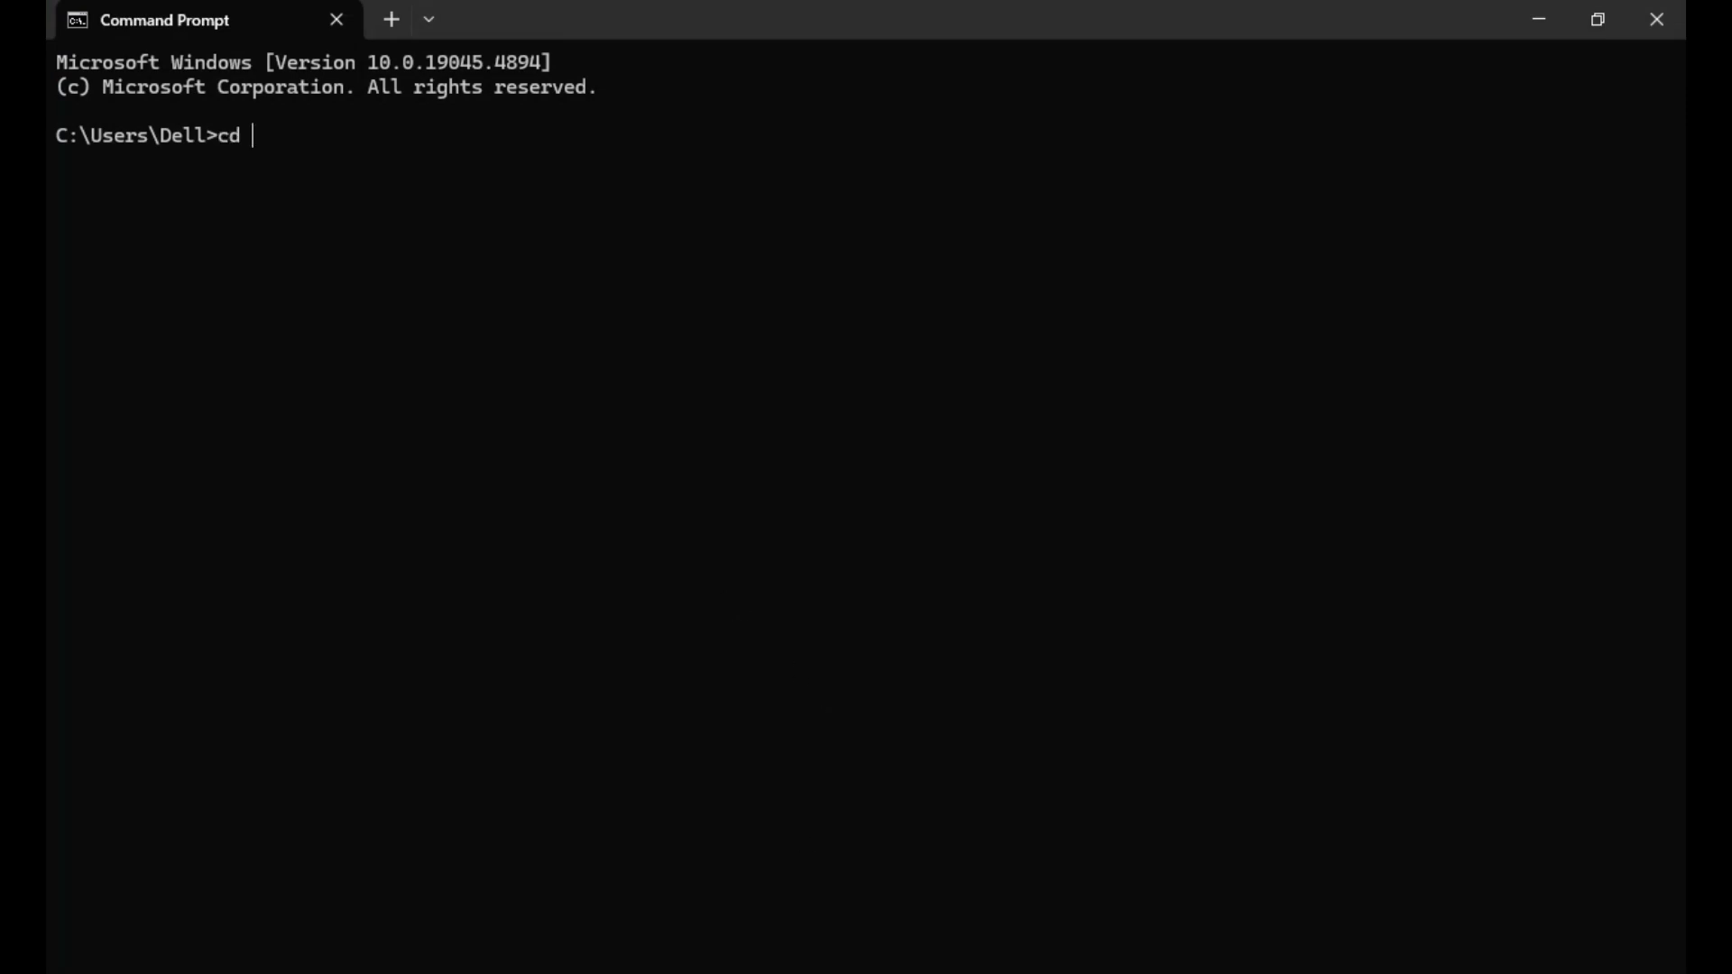
type("C:\\Users\\Dell\\Downloads\\Downl0ads\\john-1.9.0-jumbo-1-win64\\john-1.9.0-jumbo-1-win64\\run")
type(".\\zip2john.exe C:\\Users\\Dell\\Desktop\\Gifter.zip")
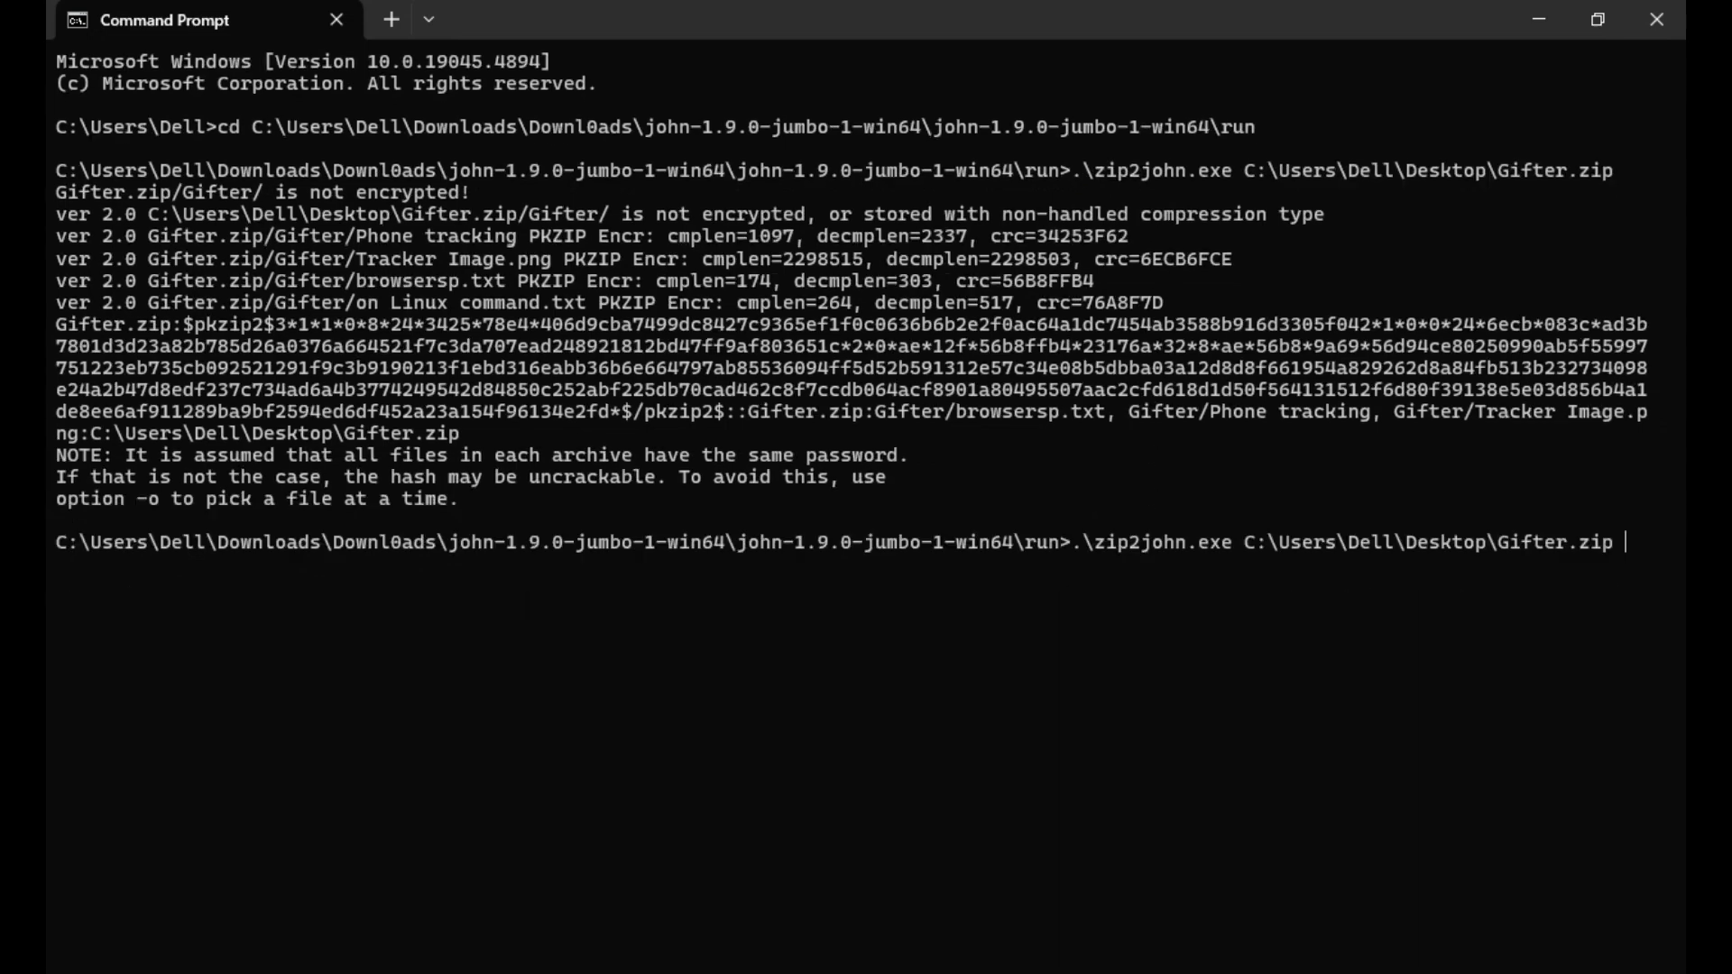
- Redirect the zip2john output for Gifter.zip into GiftPass.hash
type("> GiftPass.hash")
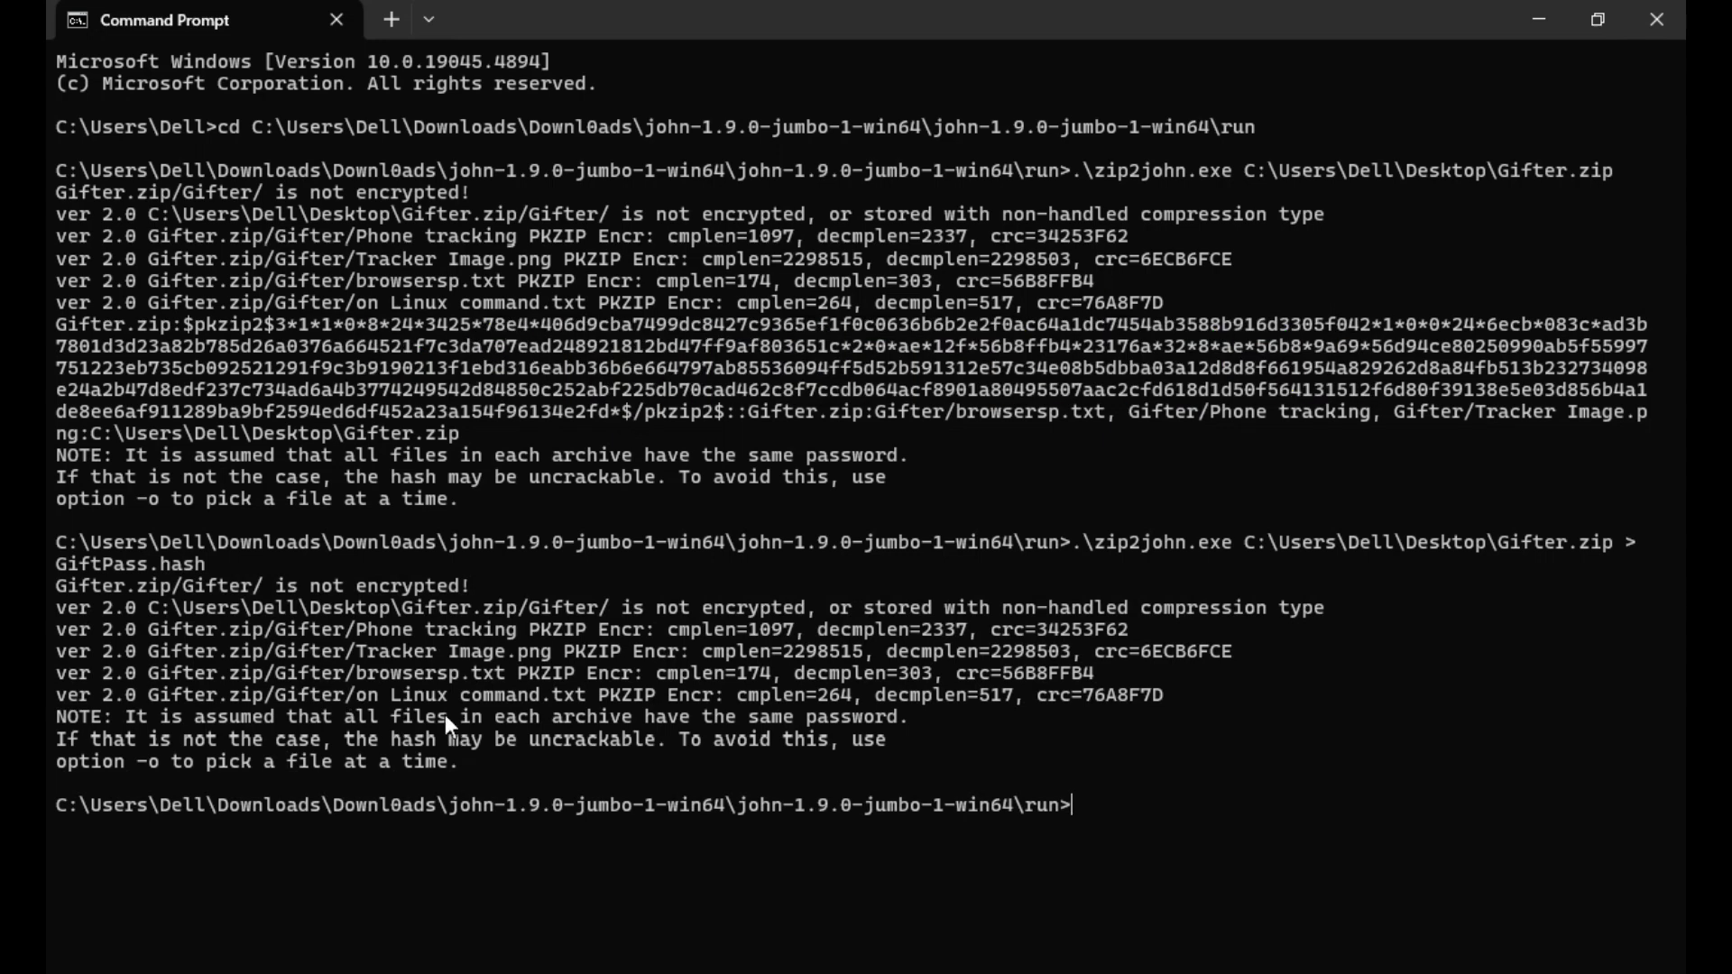
mouse_move(1295, 476)
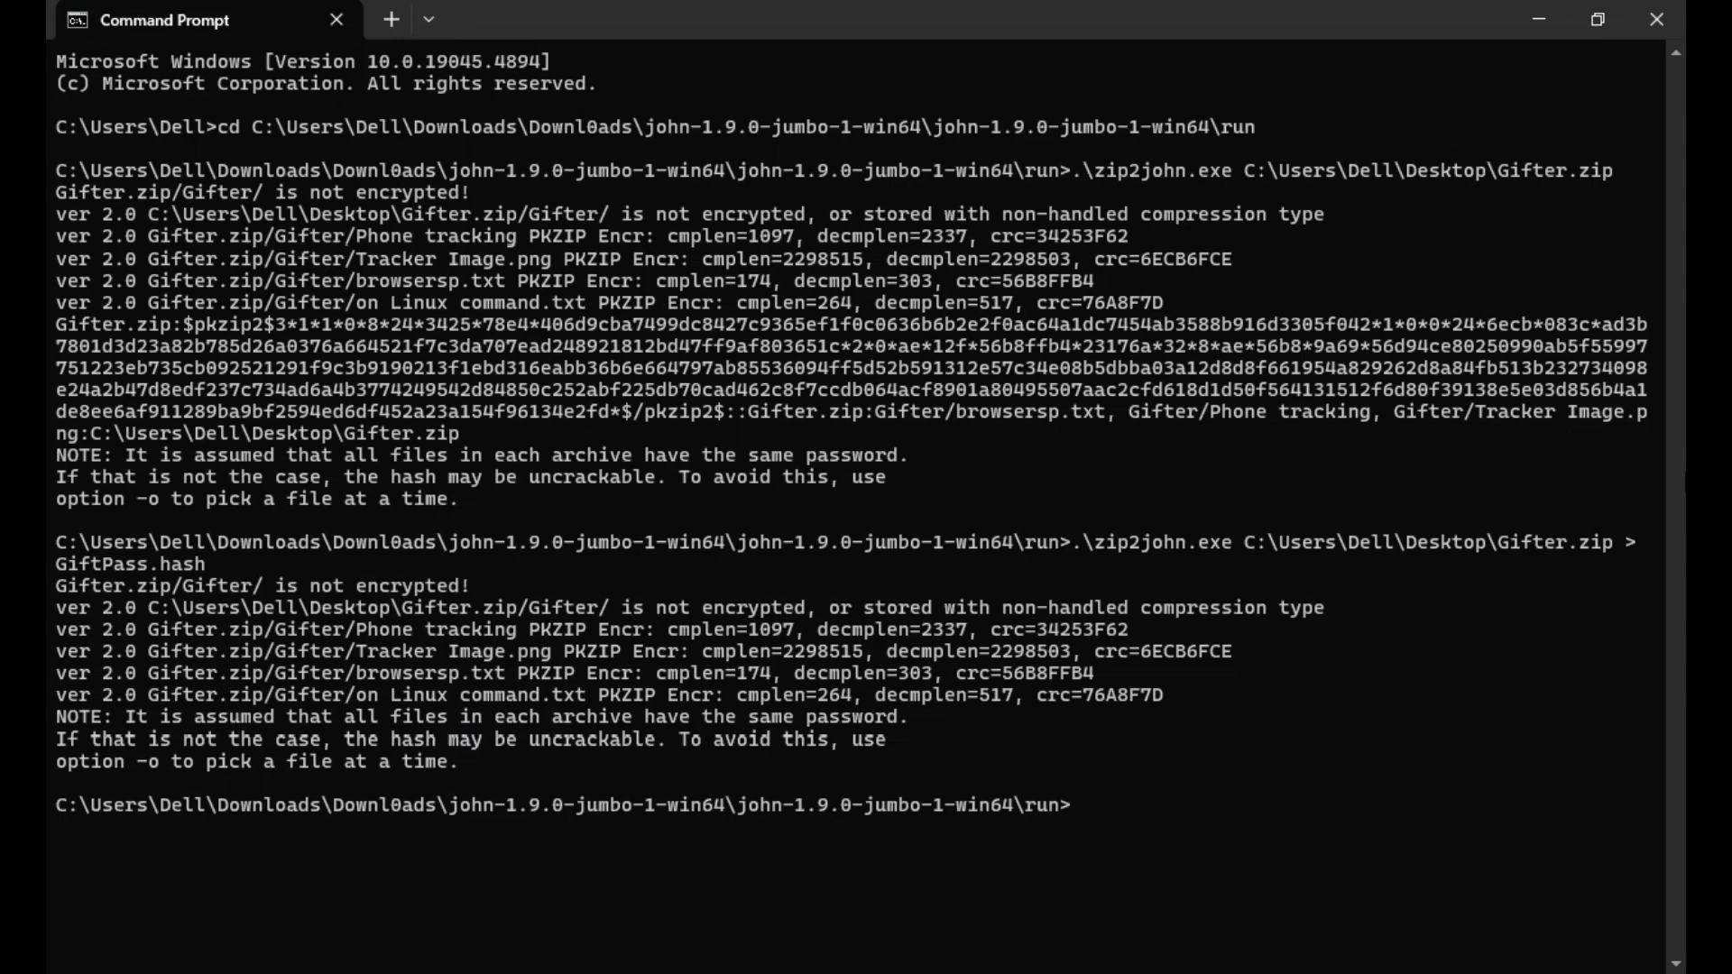
type(".\\john.exe Gift")
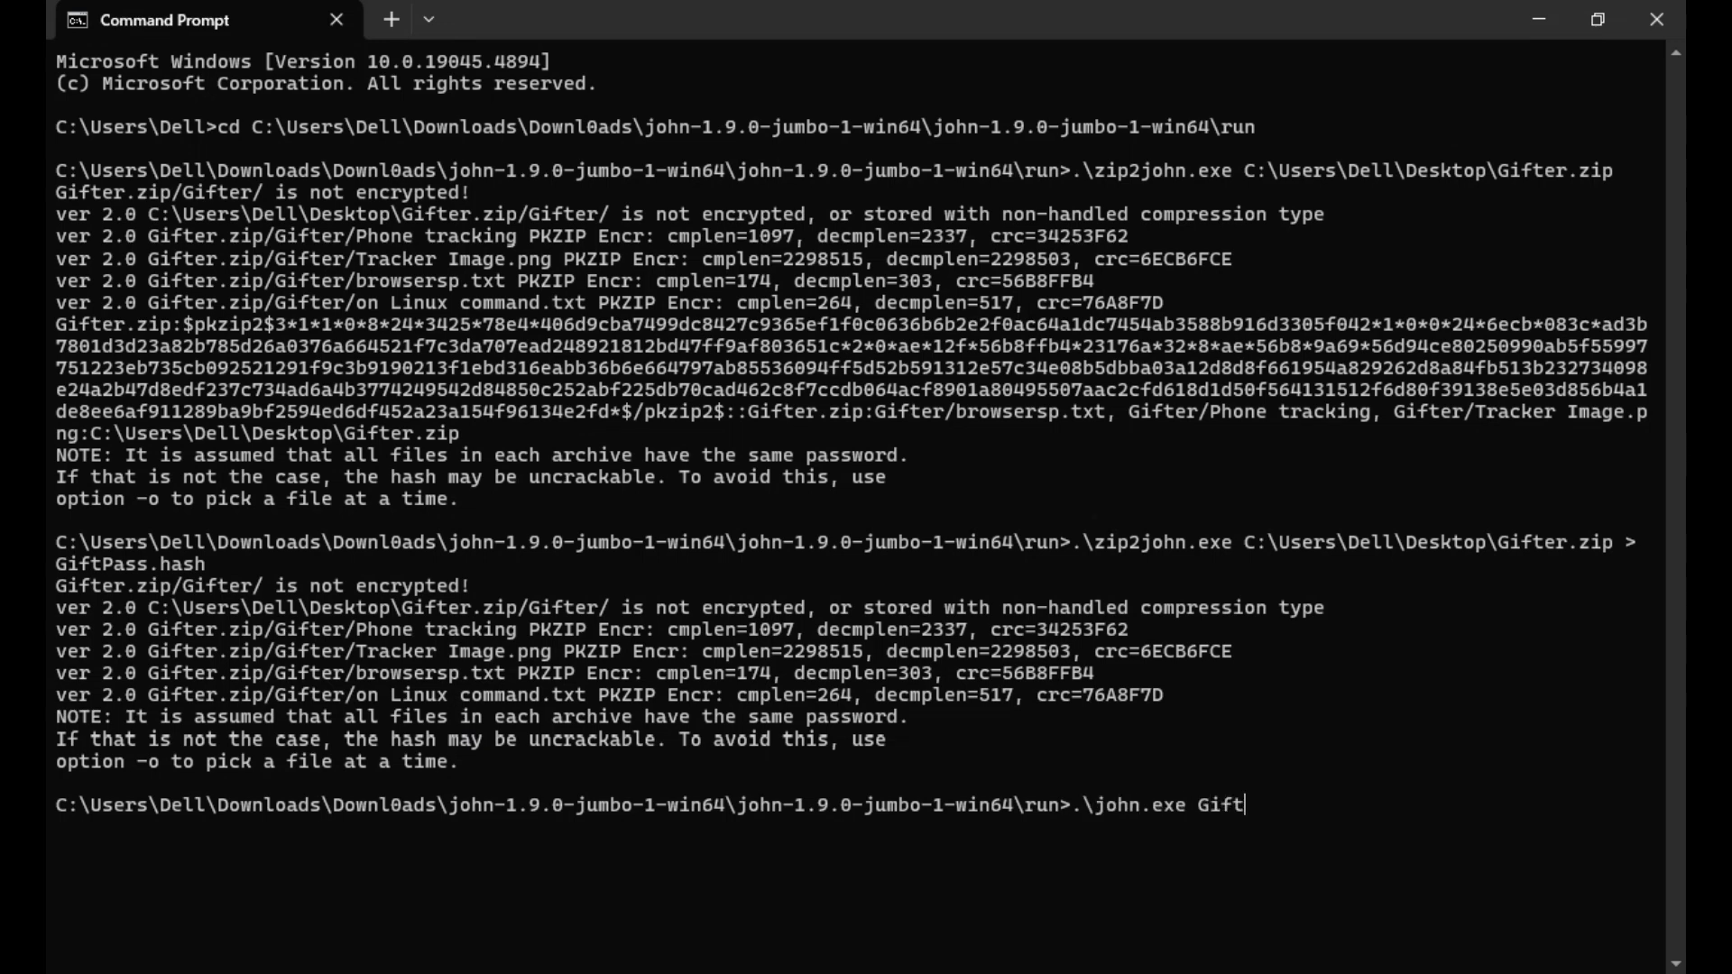
type("Pass.hash")
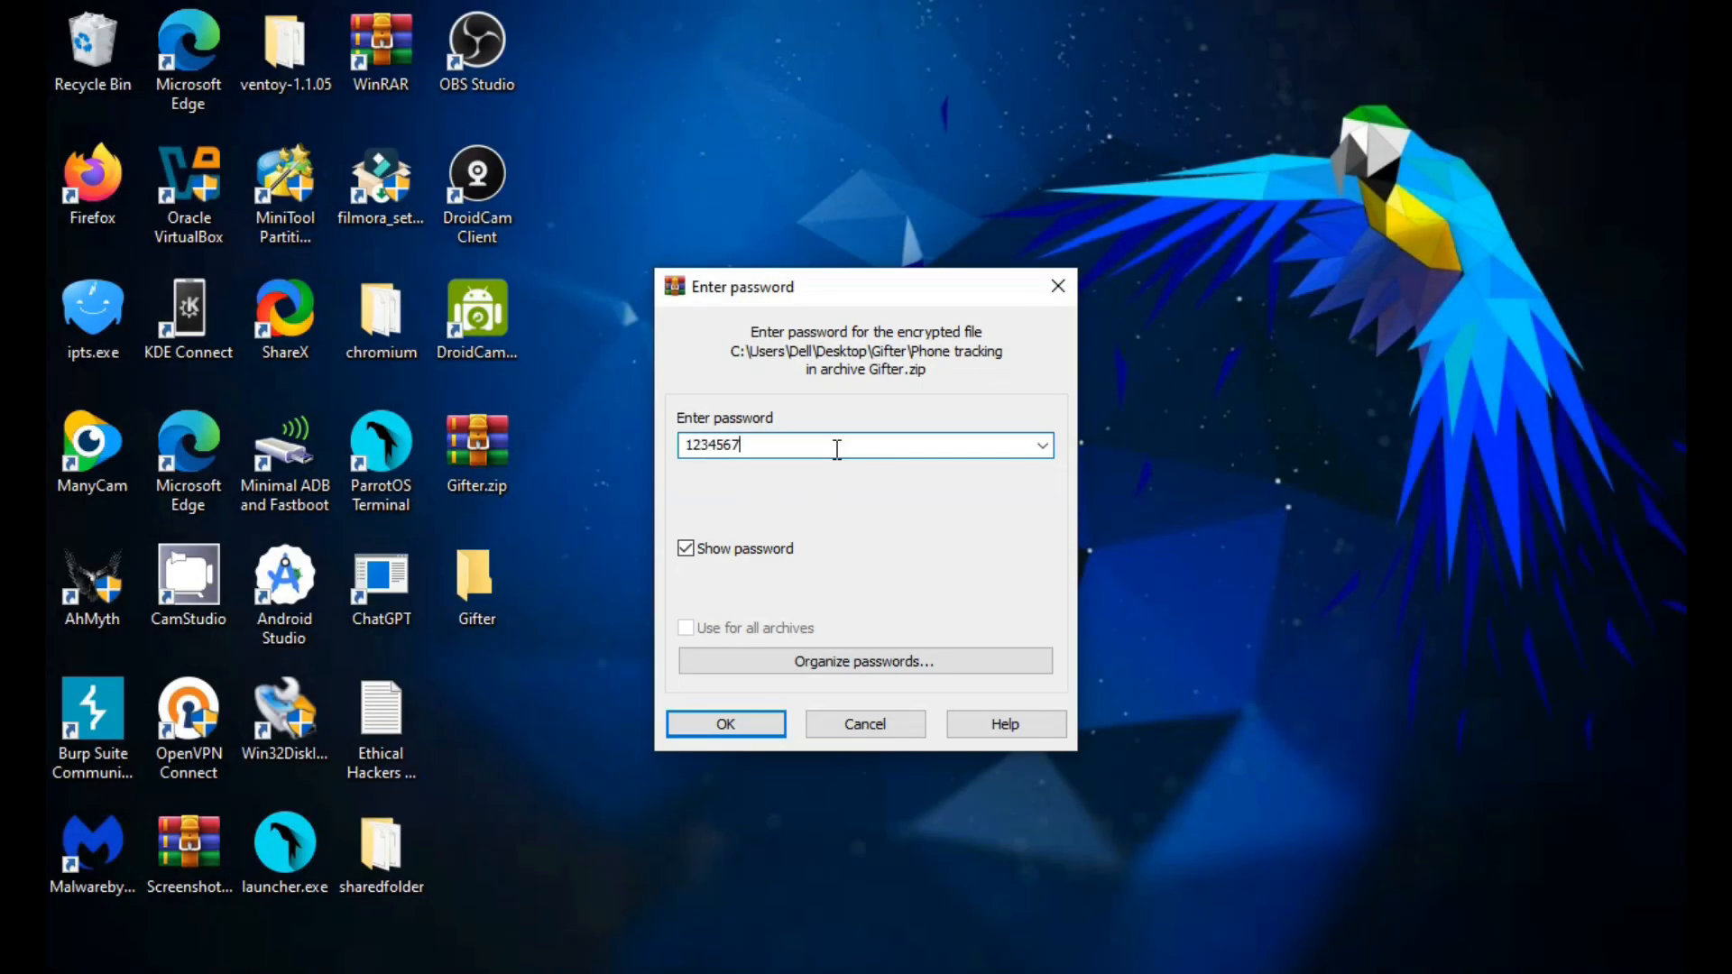
left_click(724, 723)
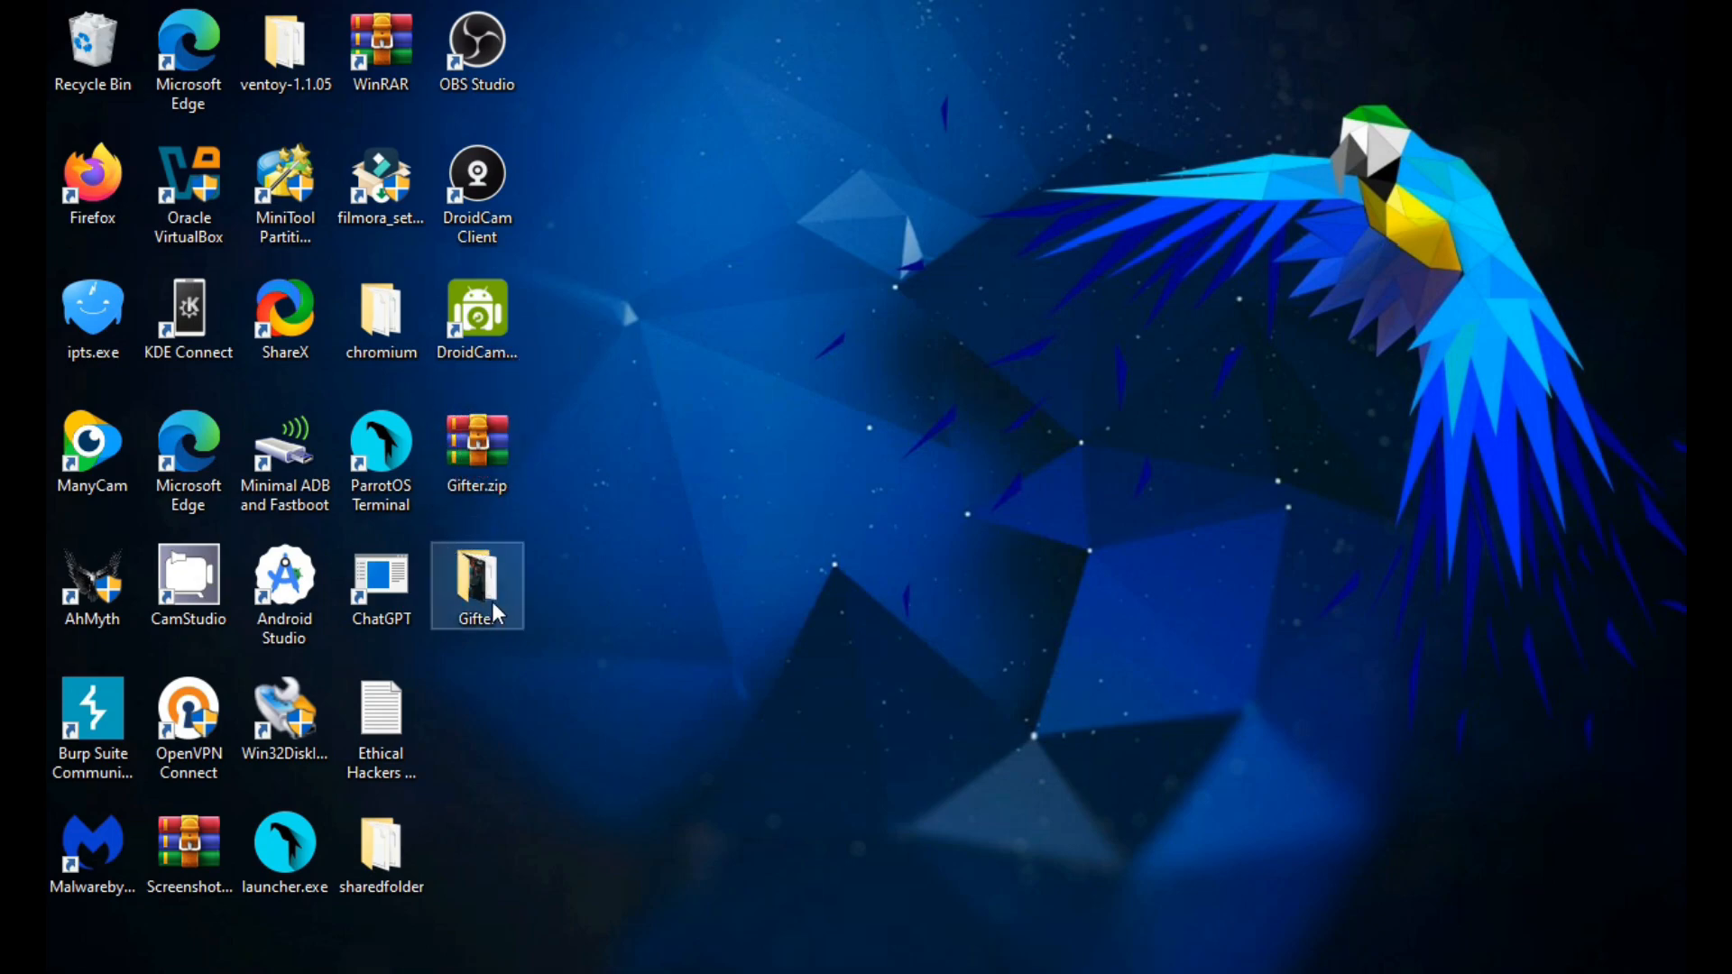
- Open the Gifter folder, view 'on Linux command.txt' in Notepad, then close it
double_click(476, 586)
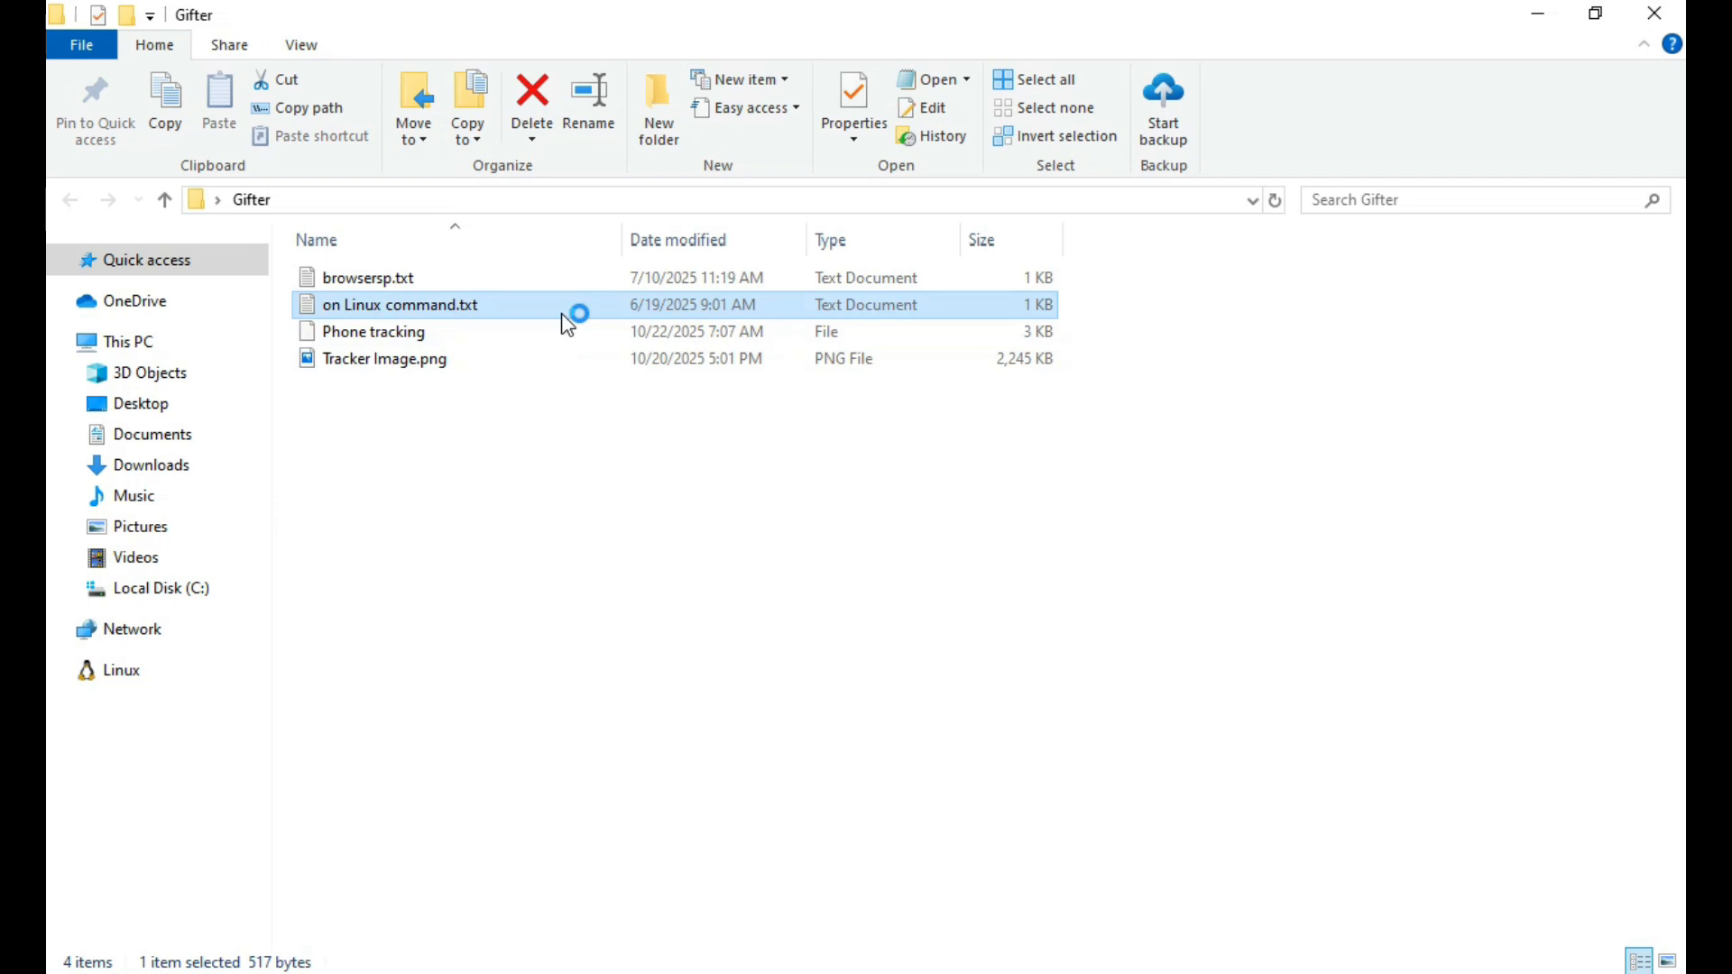
double_click(400, 305)
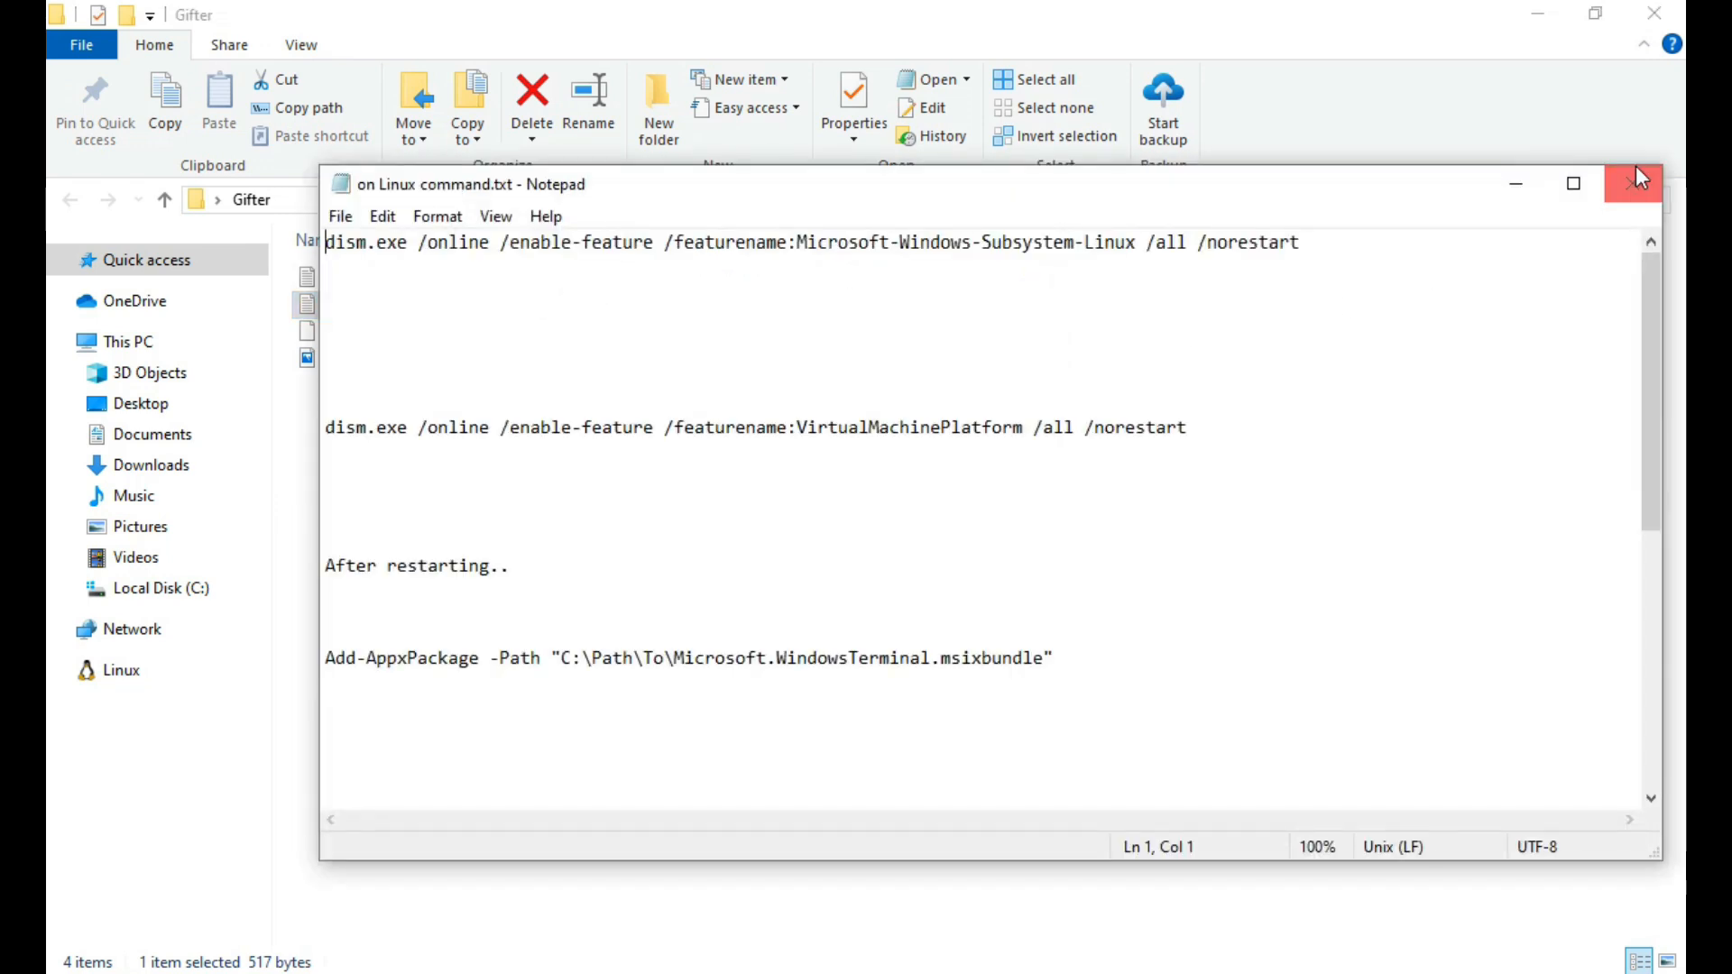
left_click(1639, 183)
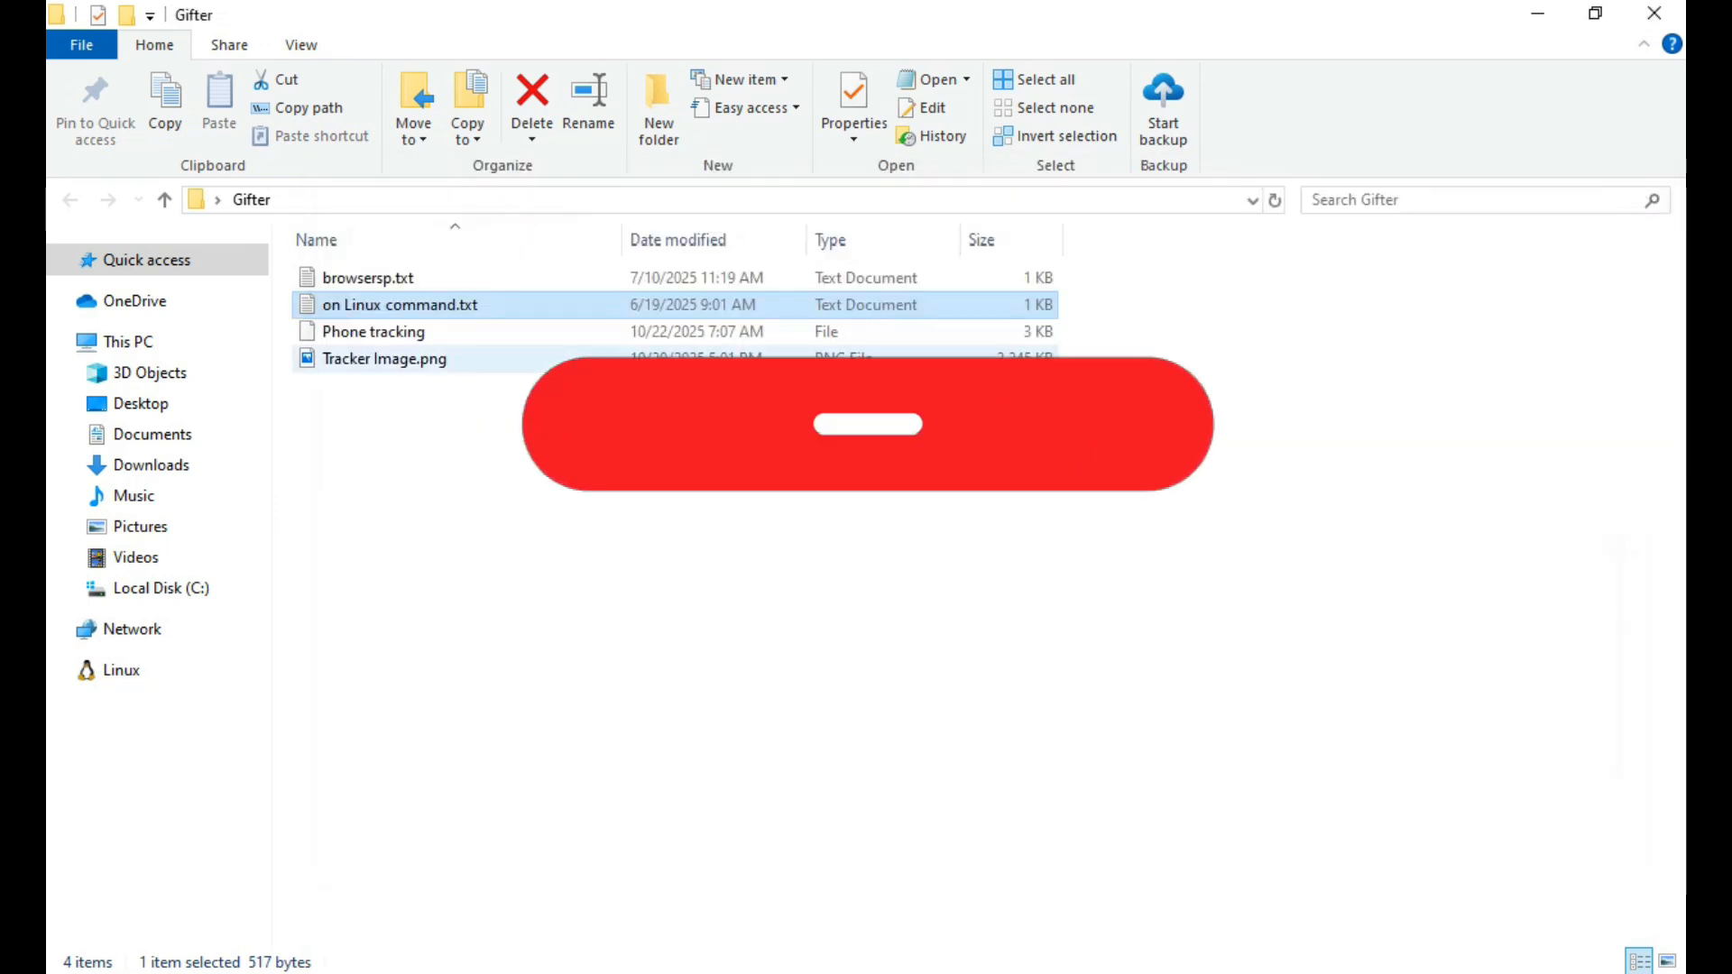